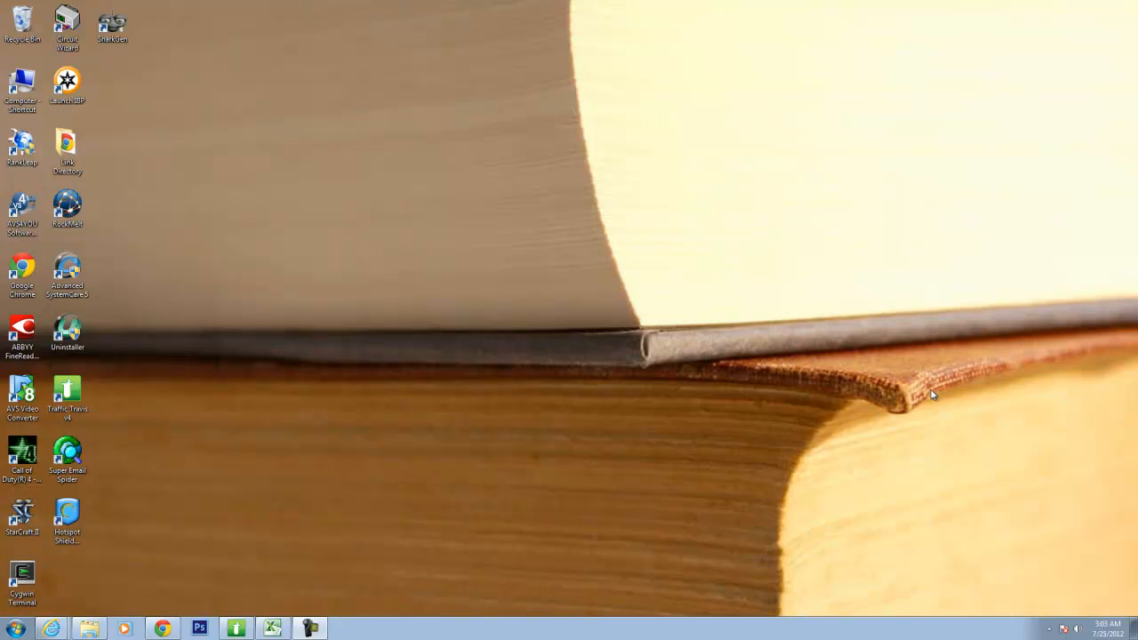
mouse_move(338, 516)
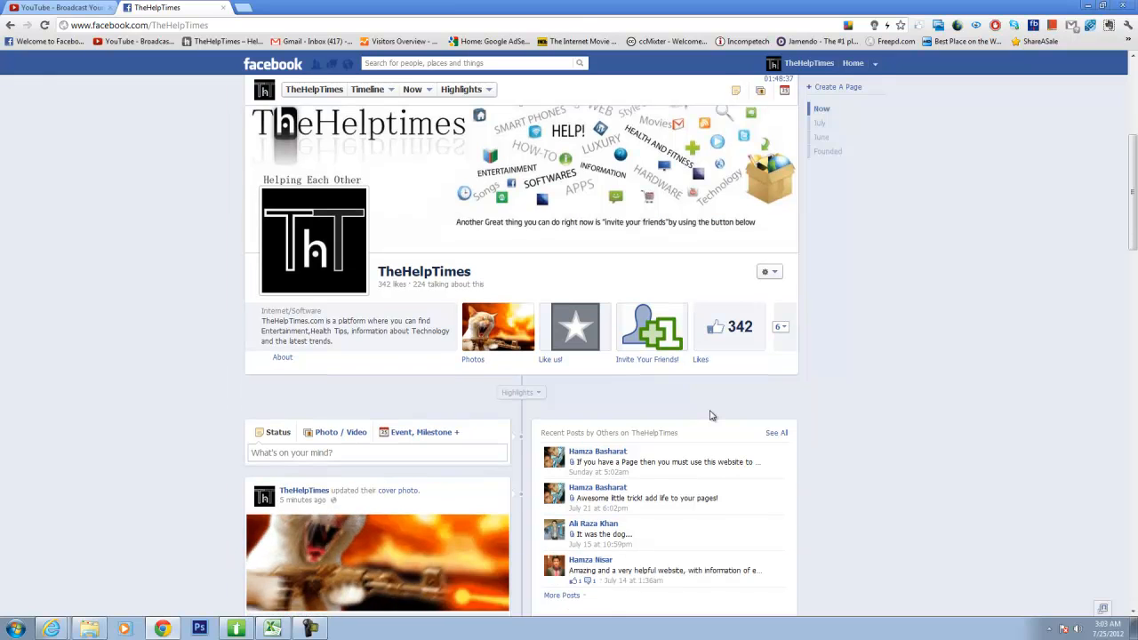
Step: Scroll down through TheHelpTimes timeline posts
scroll("down", 3)
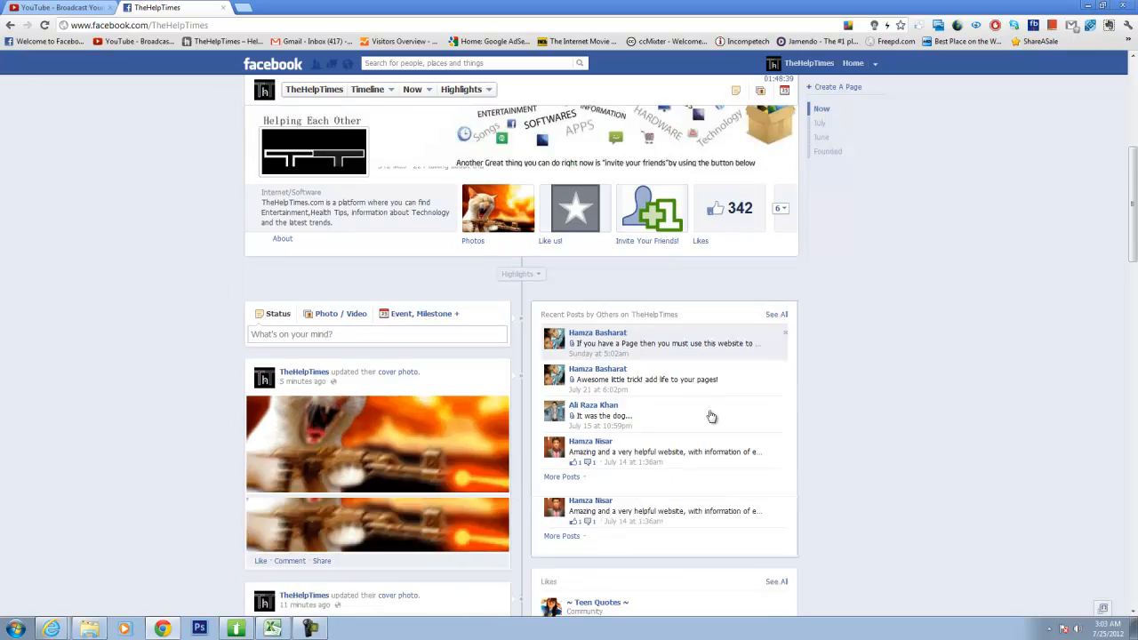
scroll("down", 3)
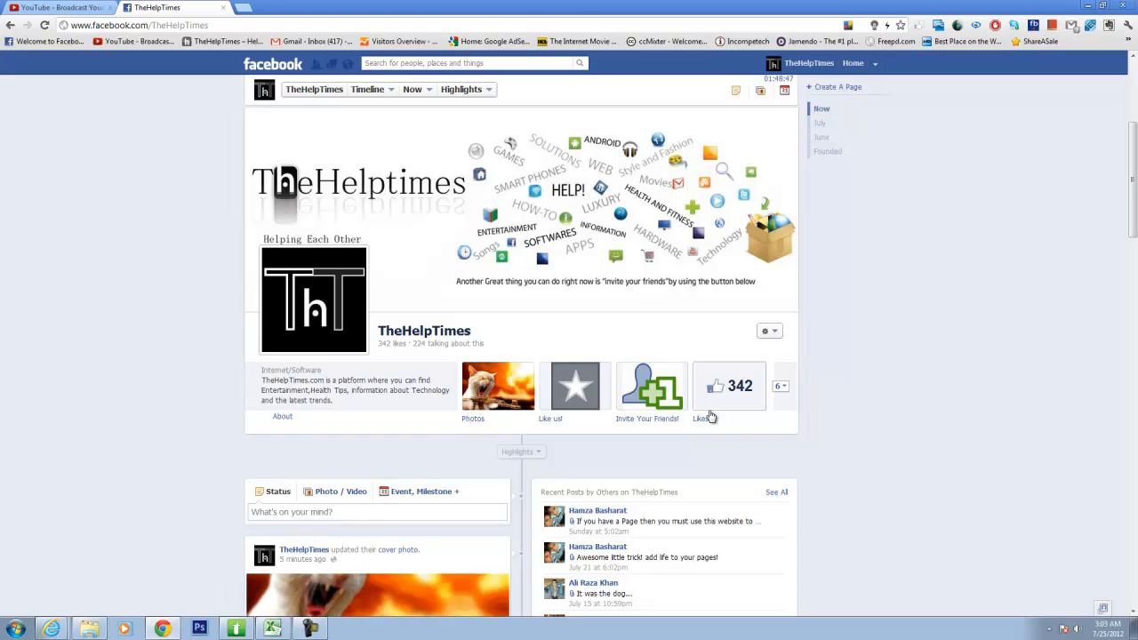
mouse_move(662, 391)
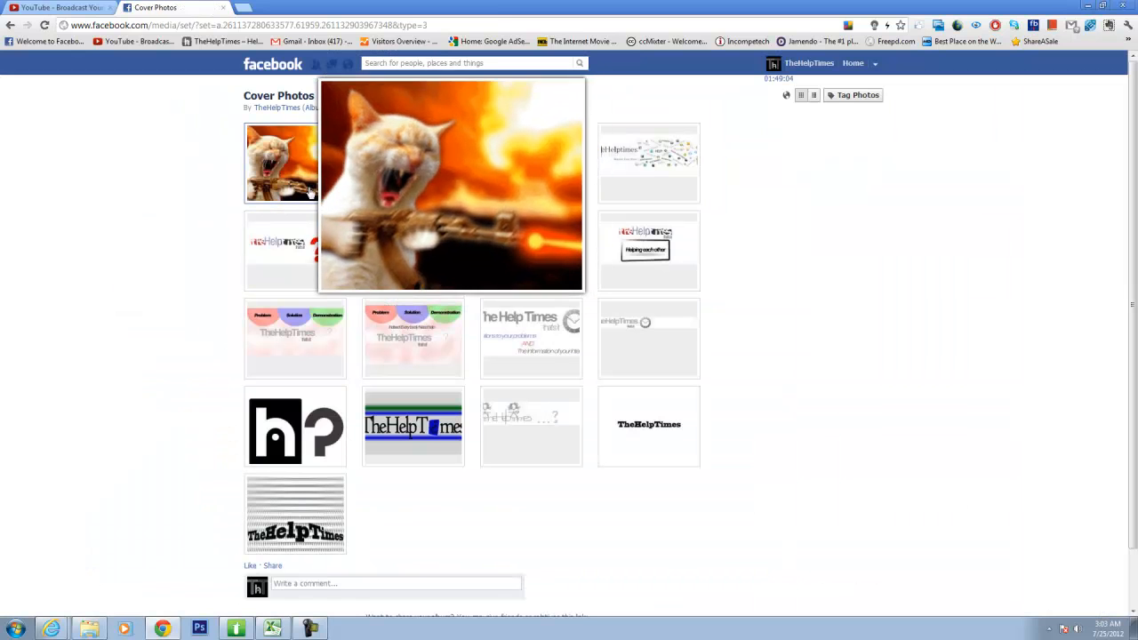
Step: View the cat GIF cover photo, then close the photo viewer
left_click(451, 184)
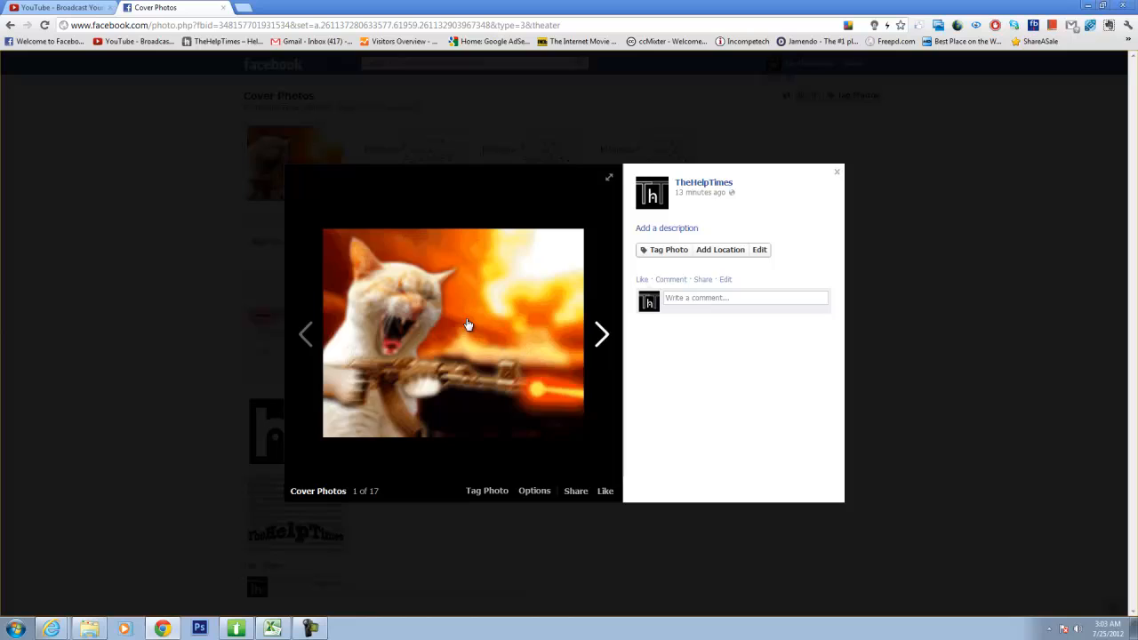
mouse_move(697, 335)
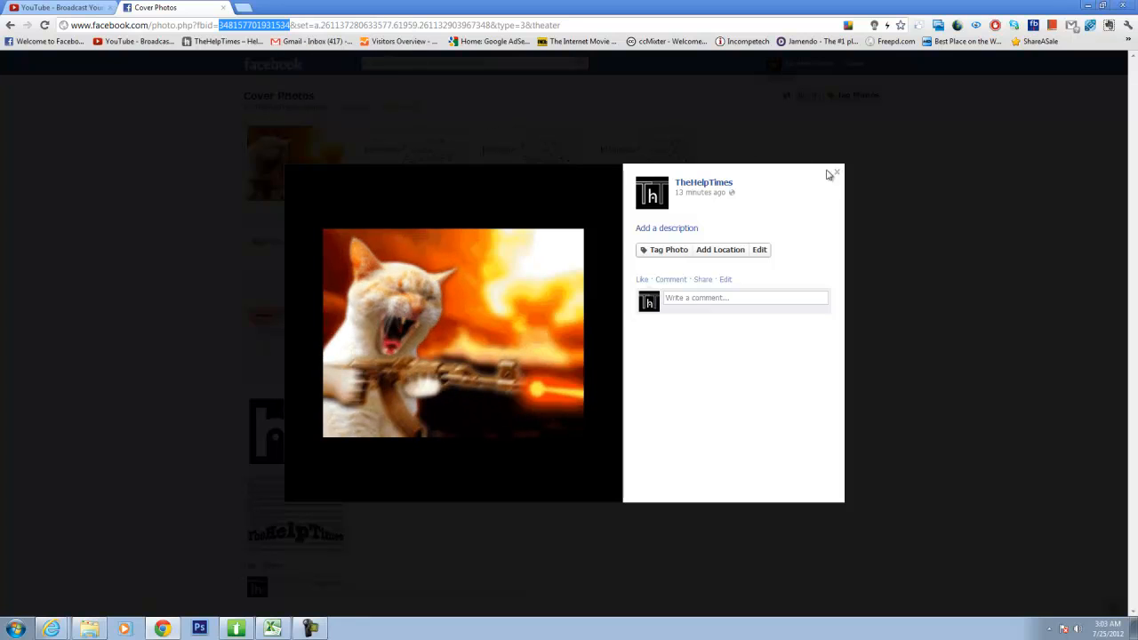
left_click(833, 173)
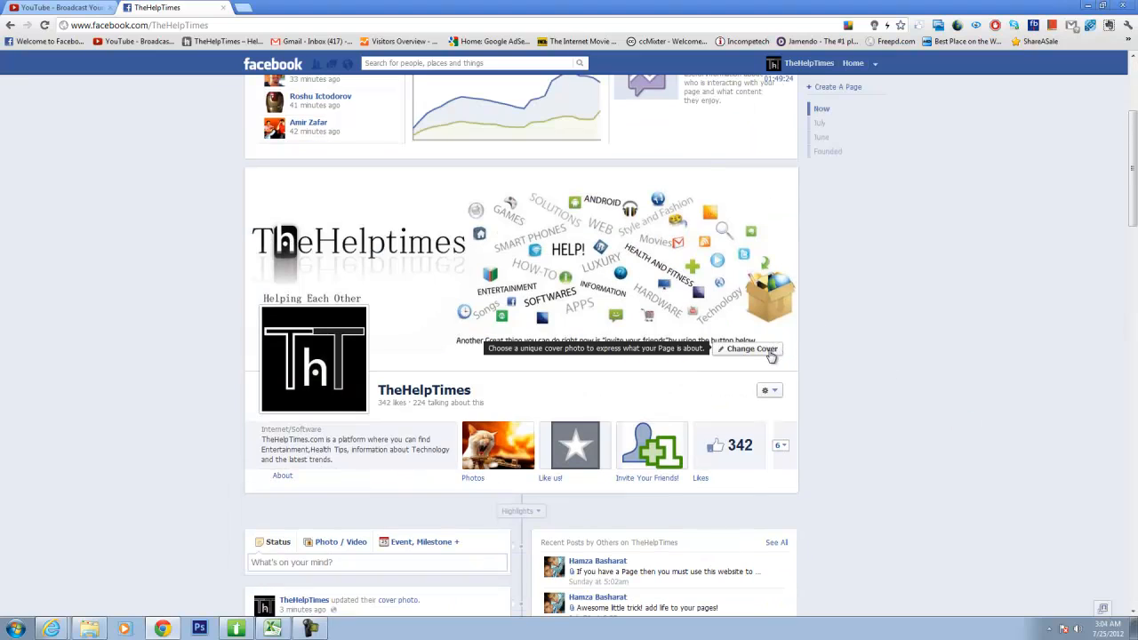
Step: Choose the cover from existing photos and right-click the black-and-white wedding photo
left_click(748, 347)
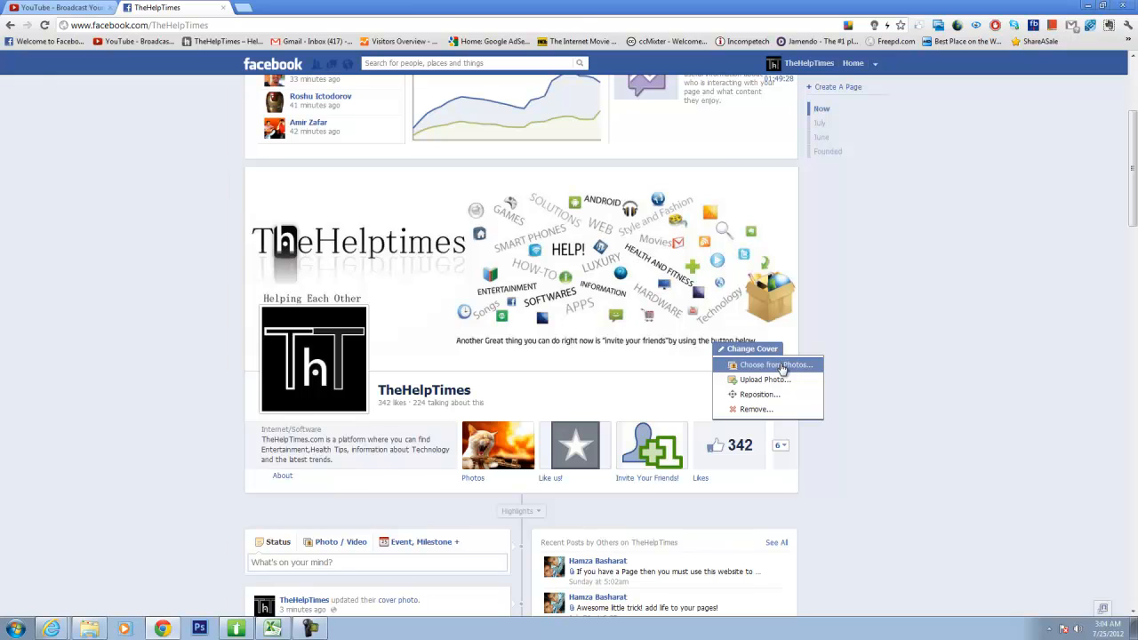
left_click(774, 365)
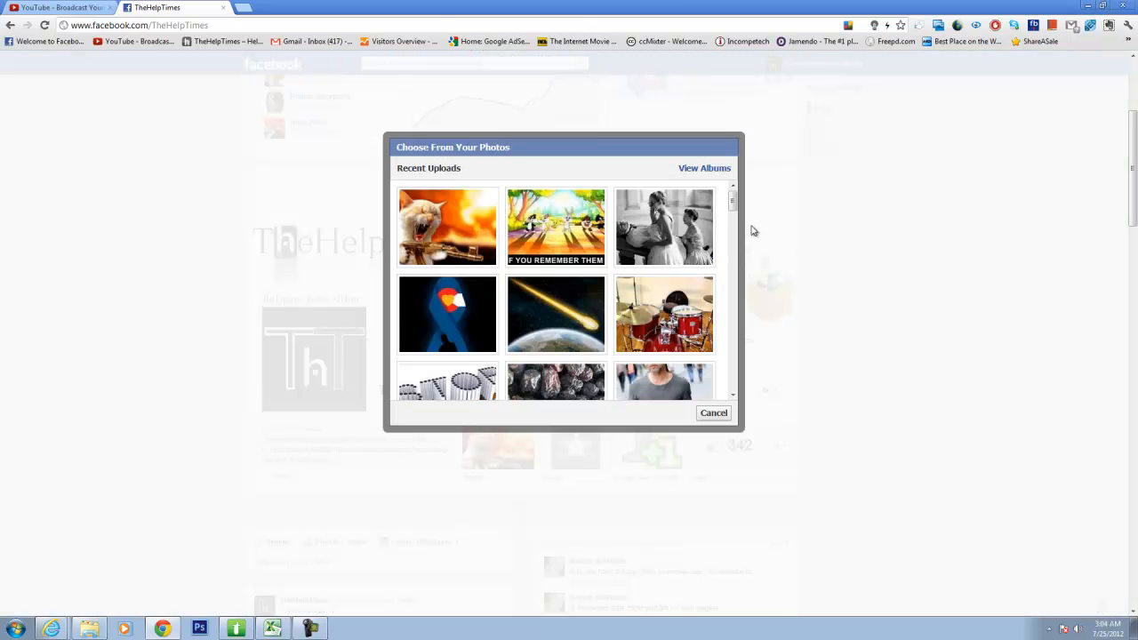
scroll("down", 3)
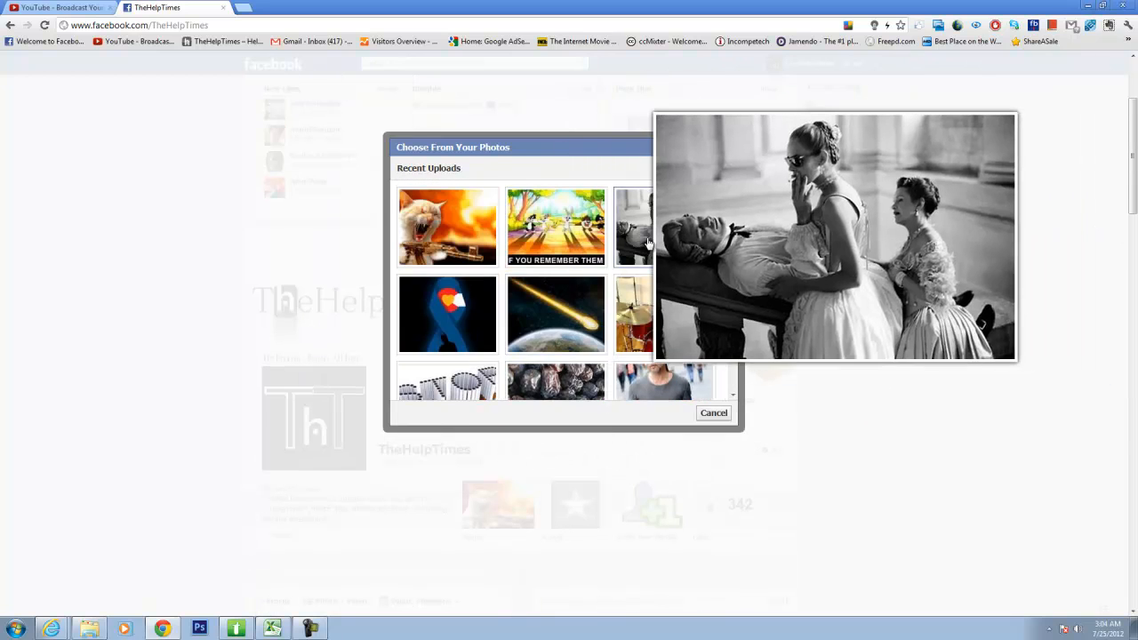
right_click(649, 245)
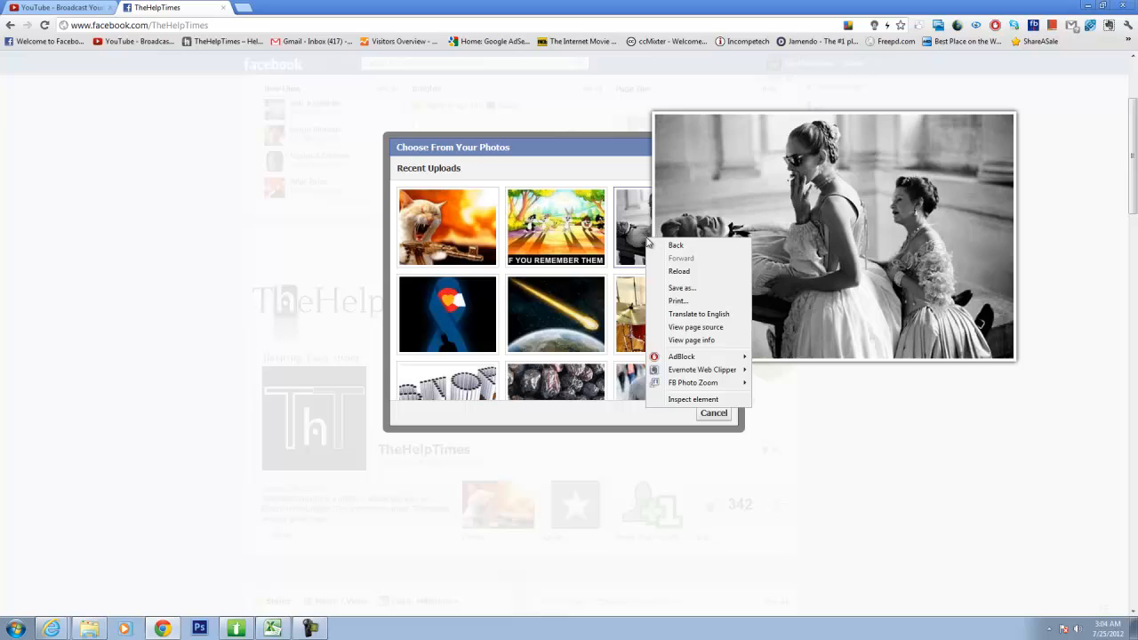
mouse_move(691, 374)
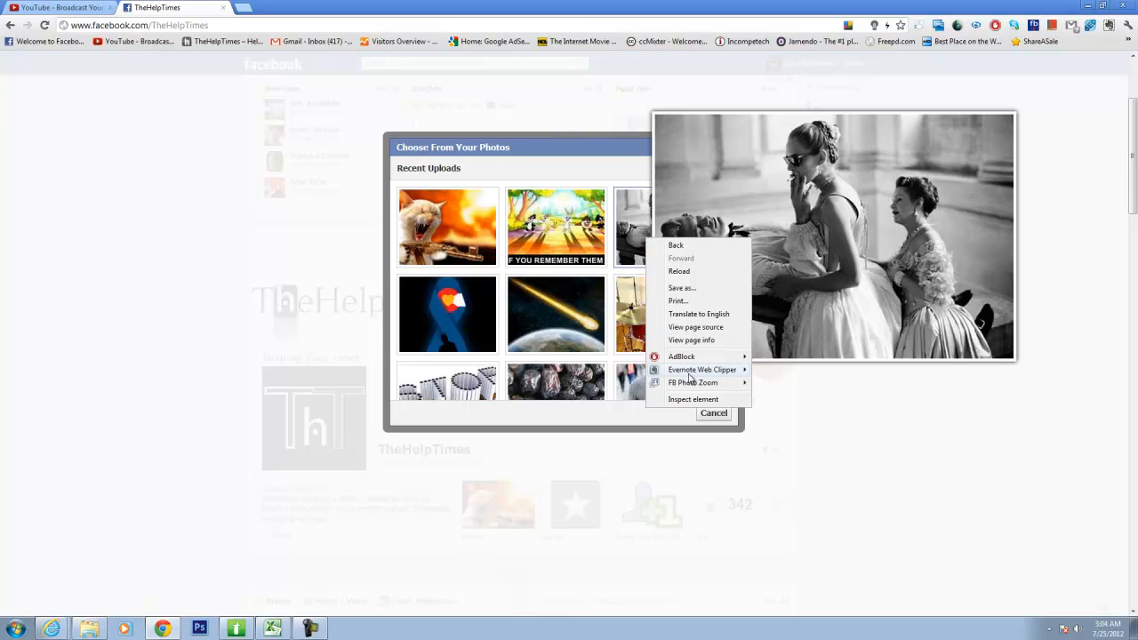
mouse_move(694, 399)
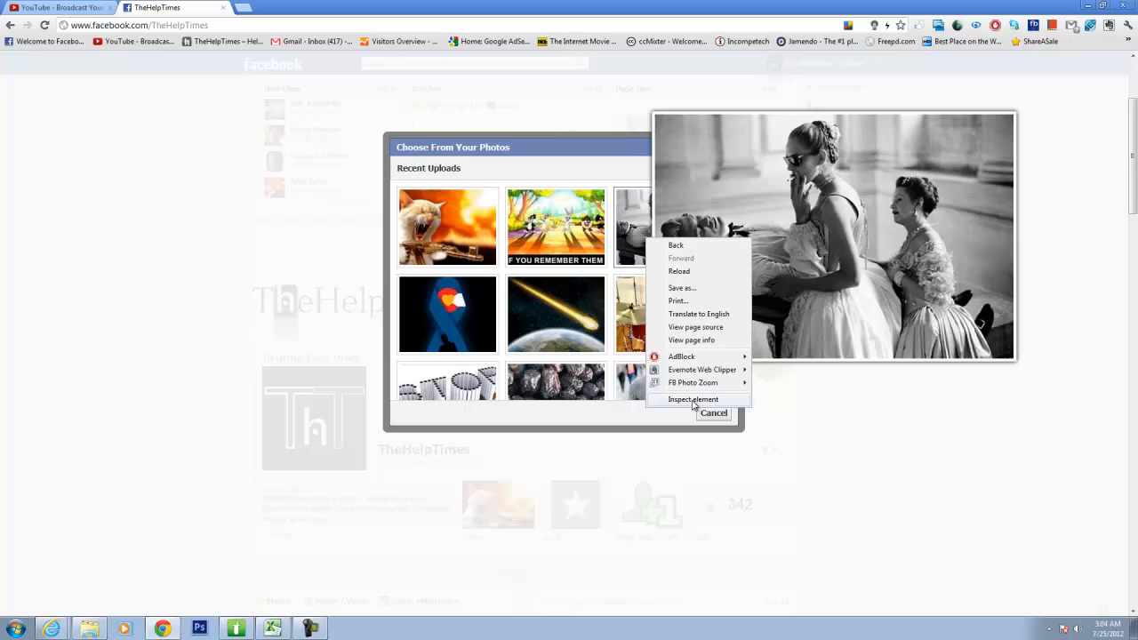
left_click(693, 399)
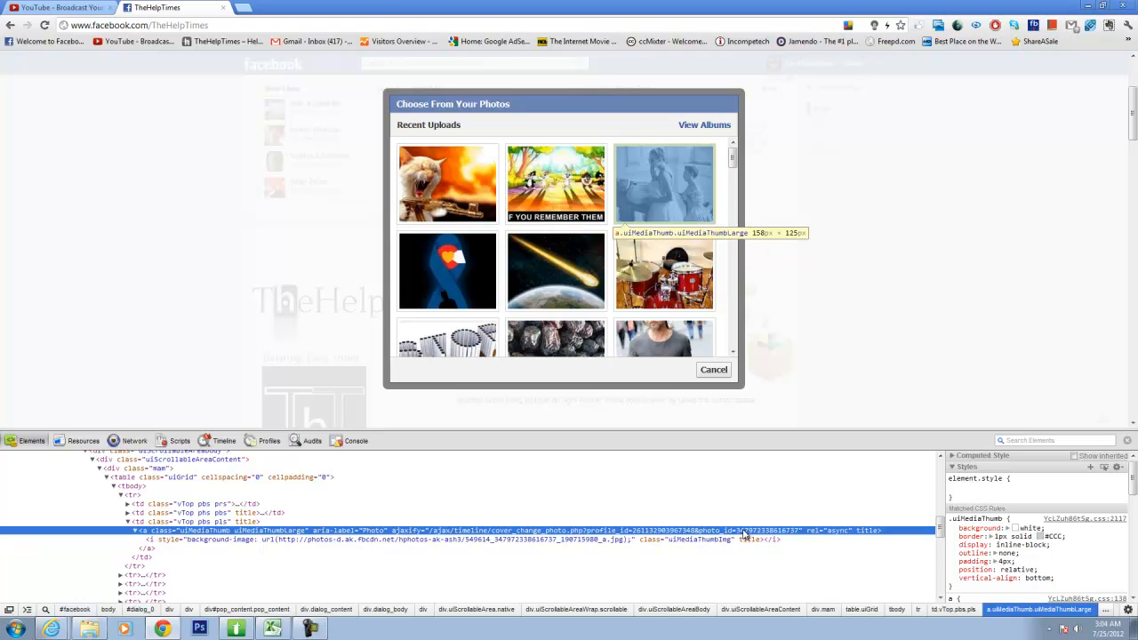
right_click(742, 531)
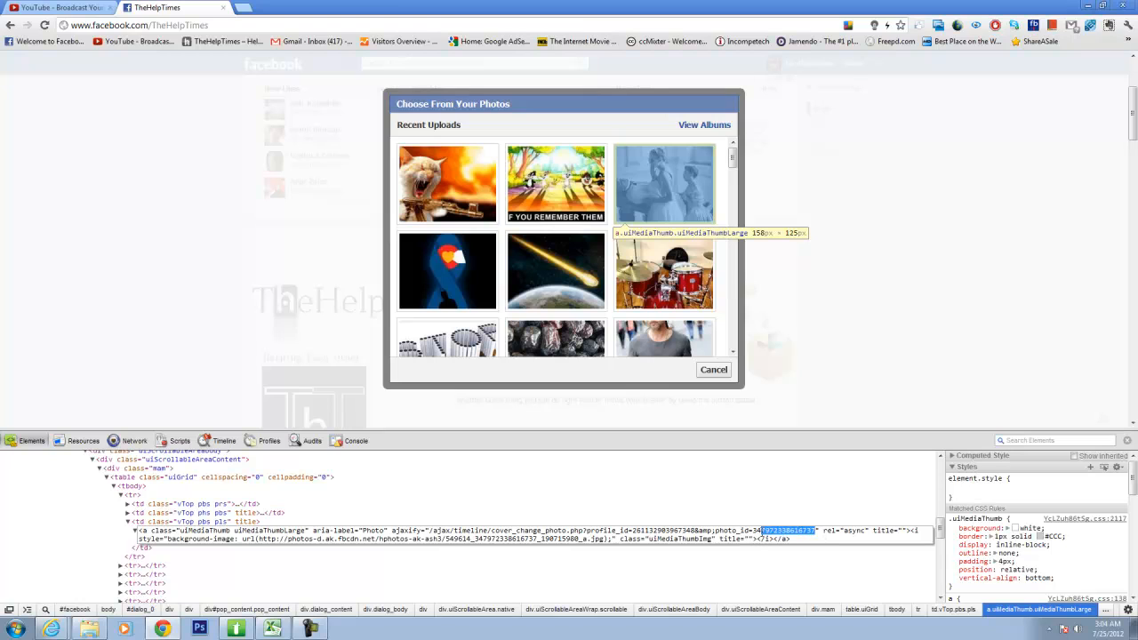
right_click(761, 532)
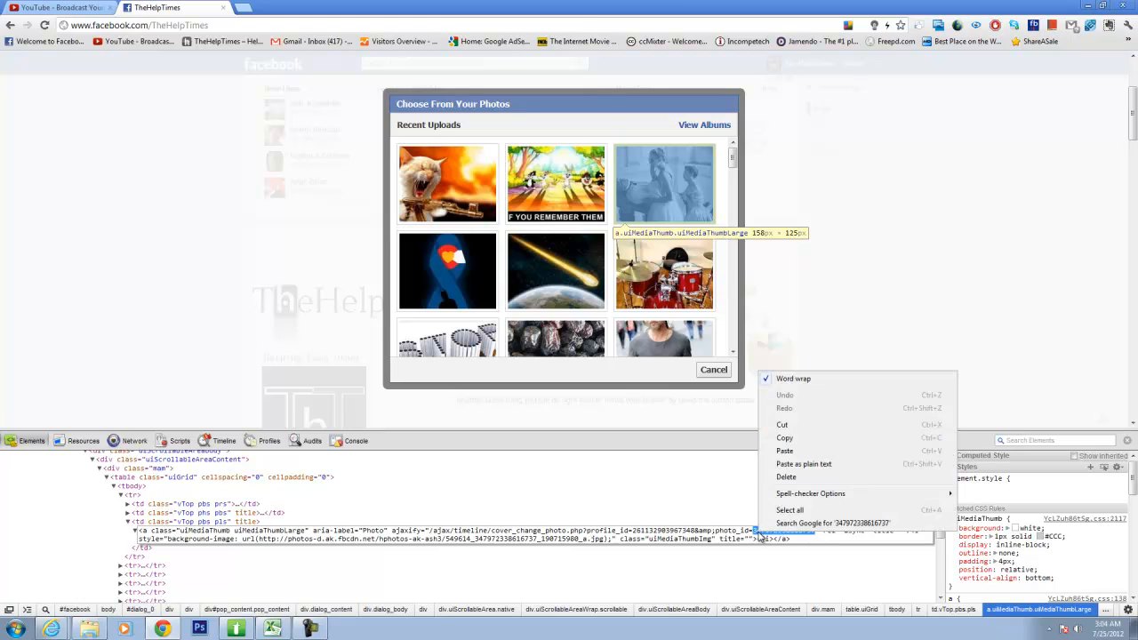
mouse_move(807, 456)
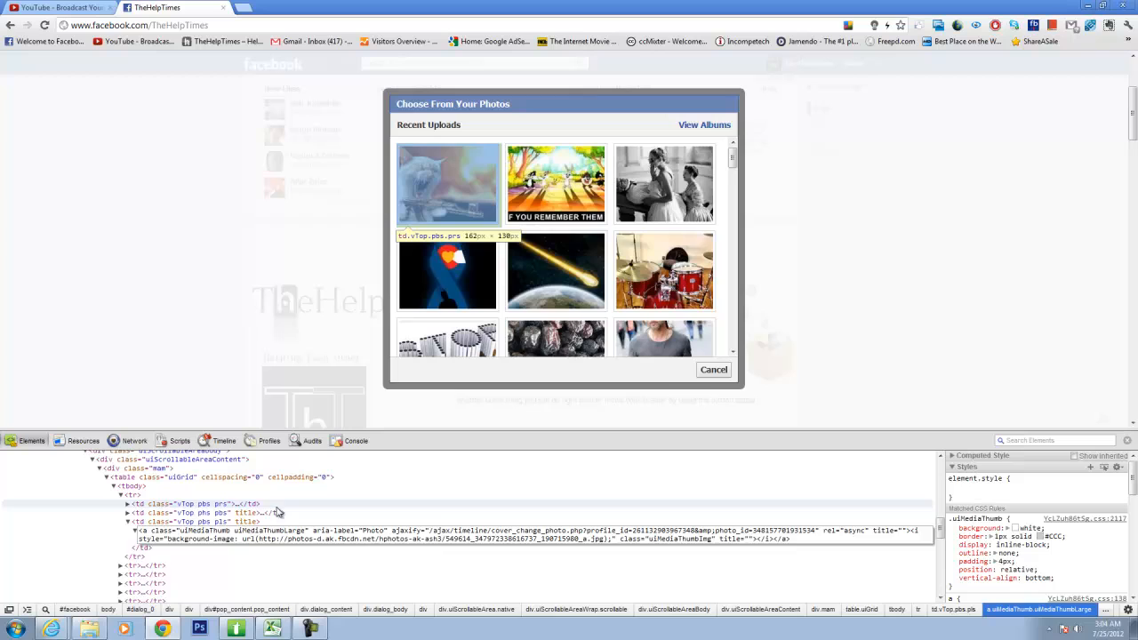
left_click(446, 184)
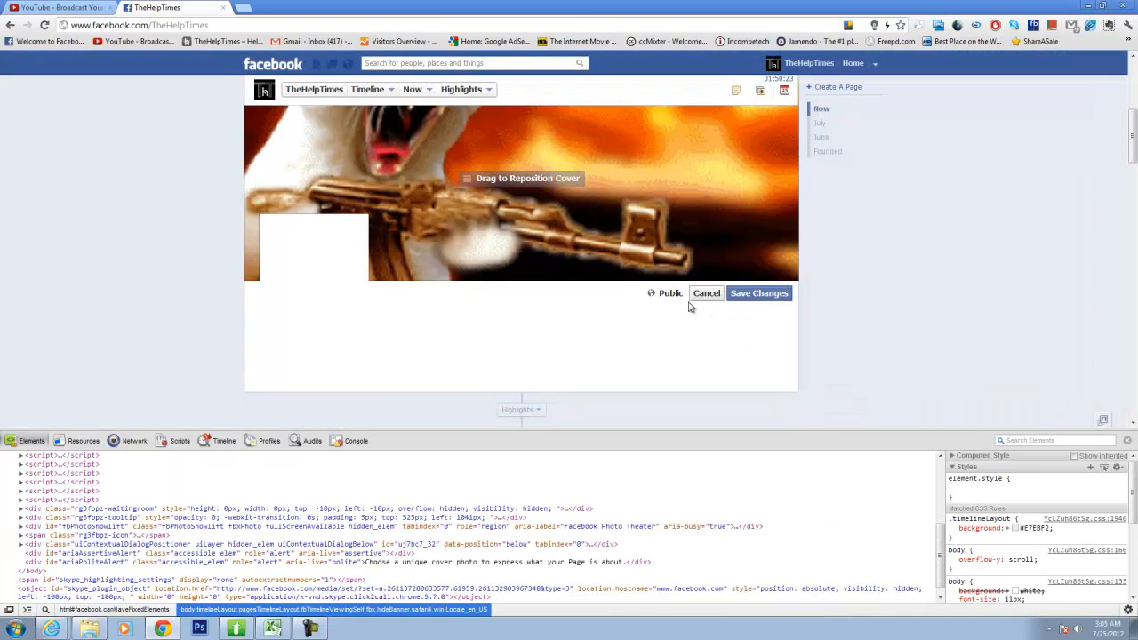
Step: Save the animated cat-with-gun image as the page cover
scroll("down", 3)
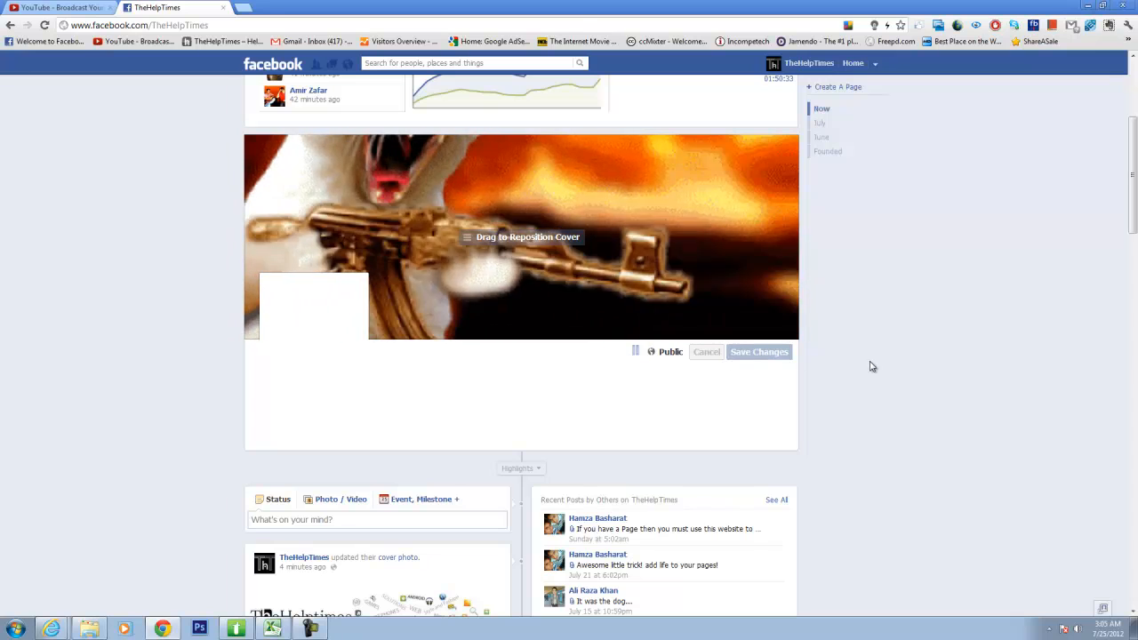
left_click(758, 351)
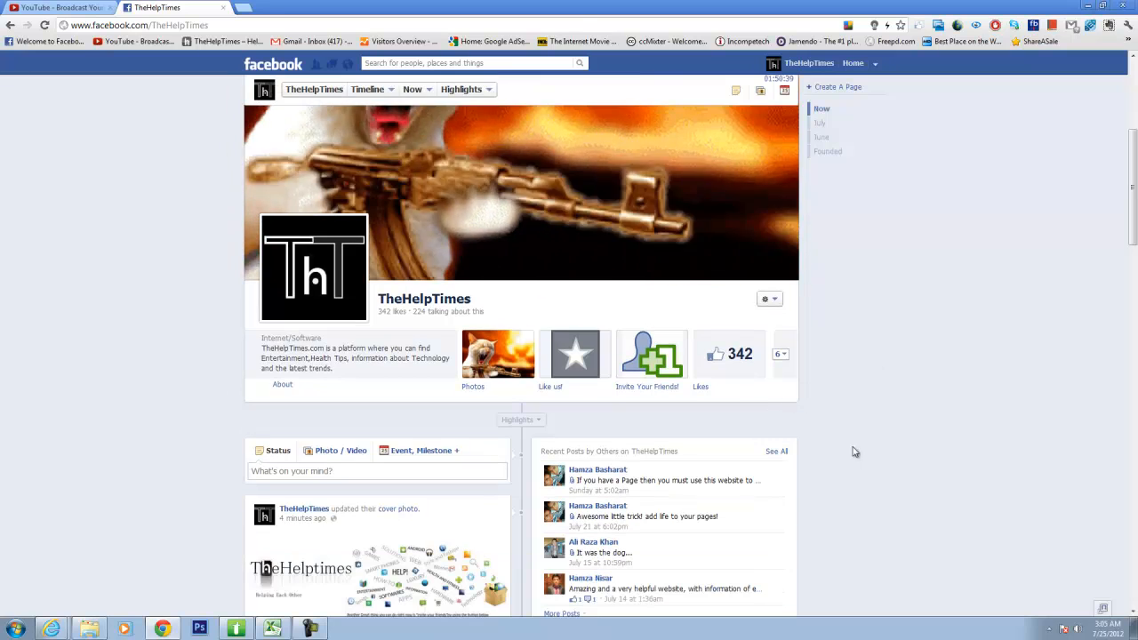
left_click(651, 353)
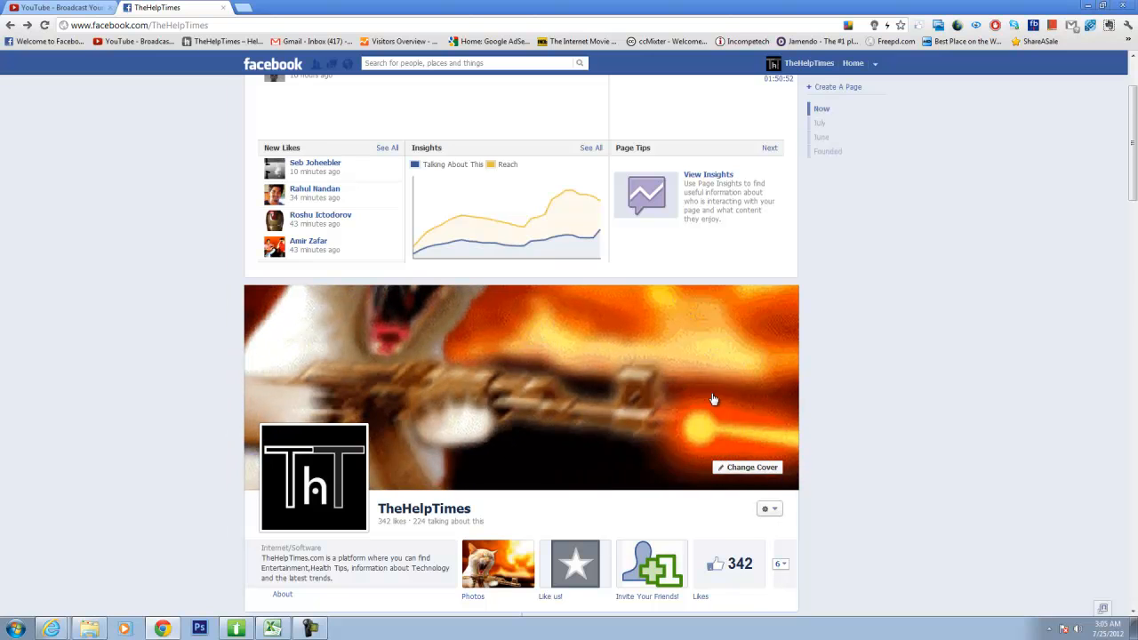
mouse_move(886, 445)
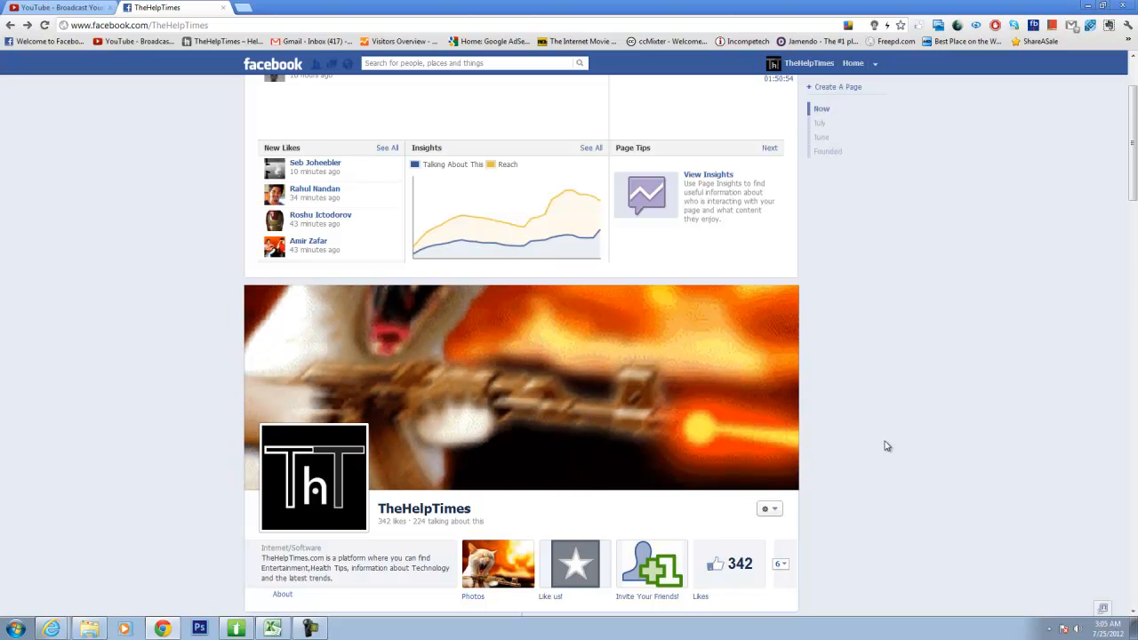